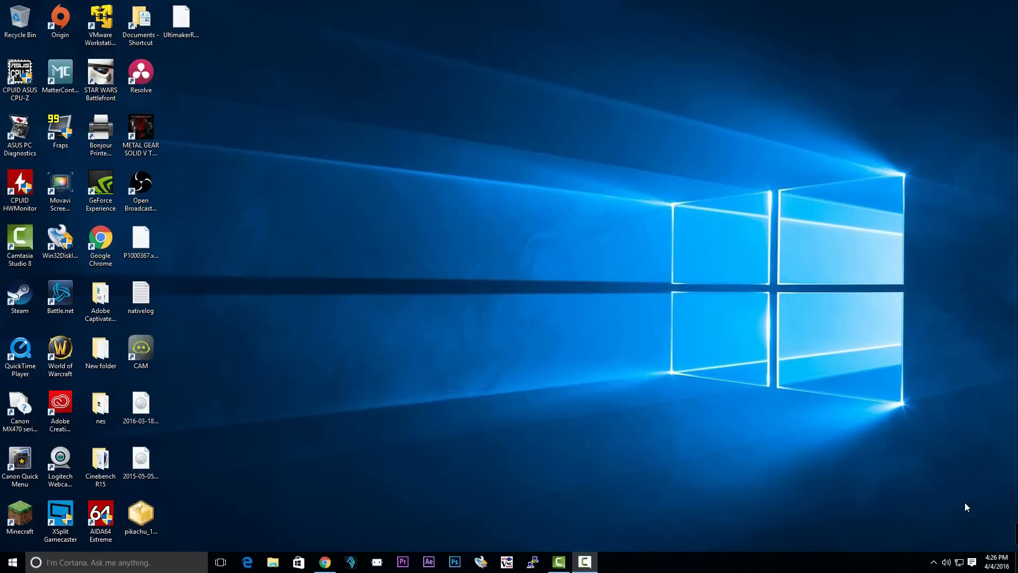
pyautogui.moveTo(687, 521)
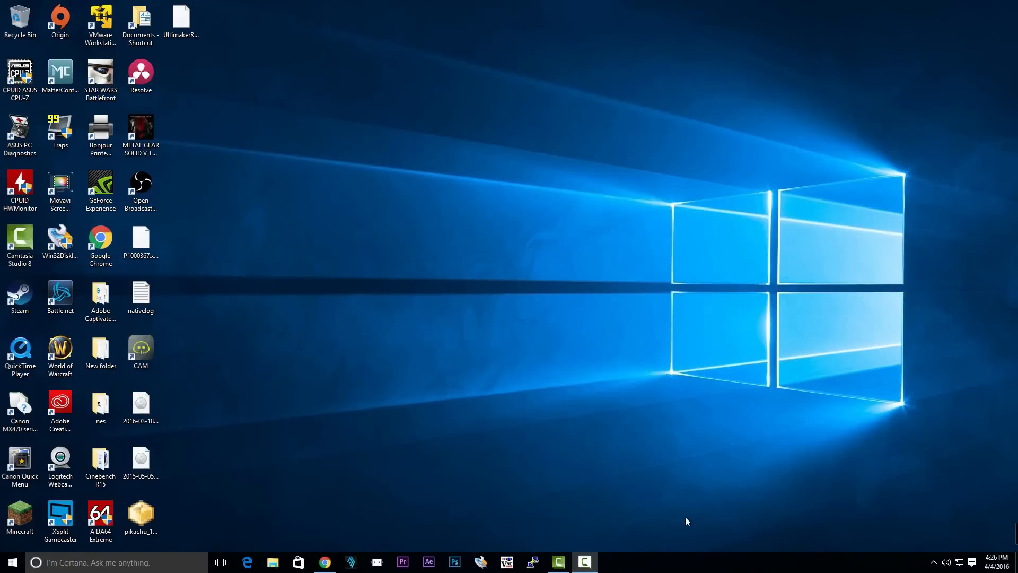
pyautogui.moveTo(422, 403)
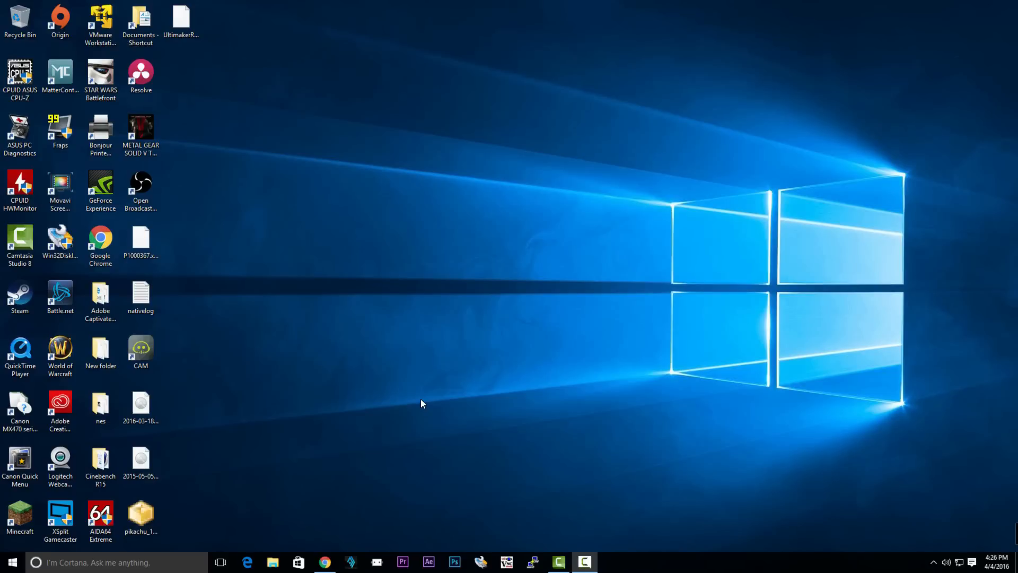
pyautogui.moveTo(967, 507)
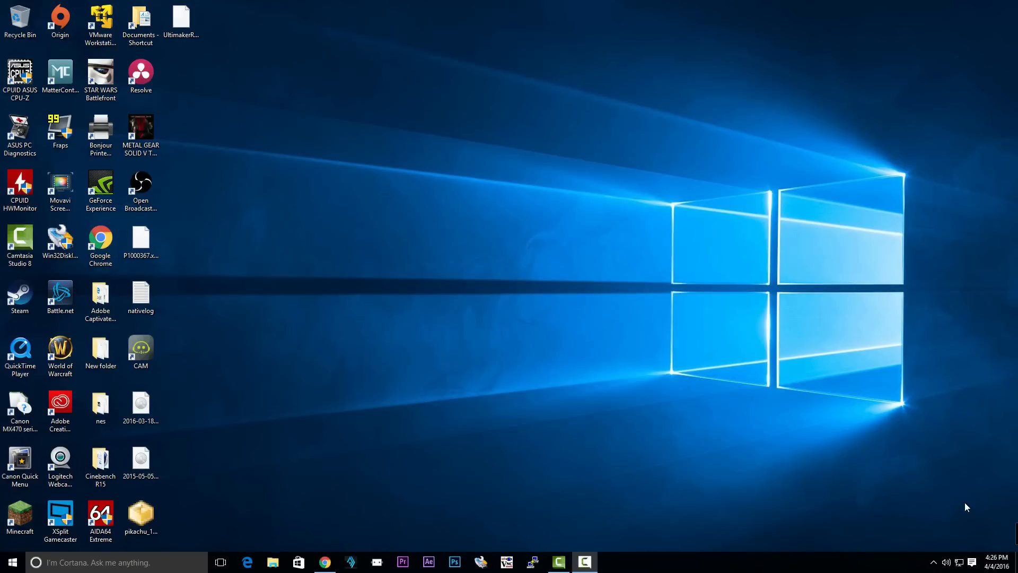
pyautogui.moveTo(964, 507)
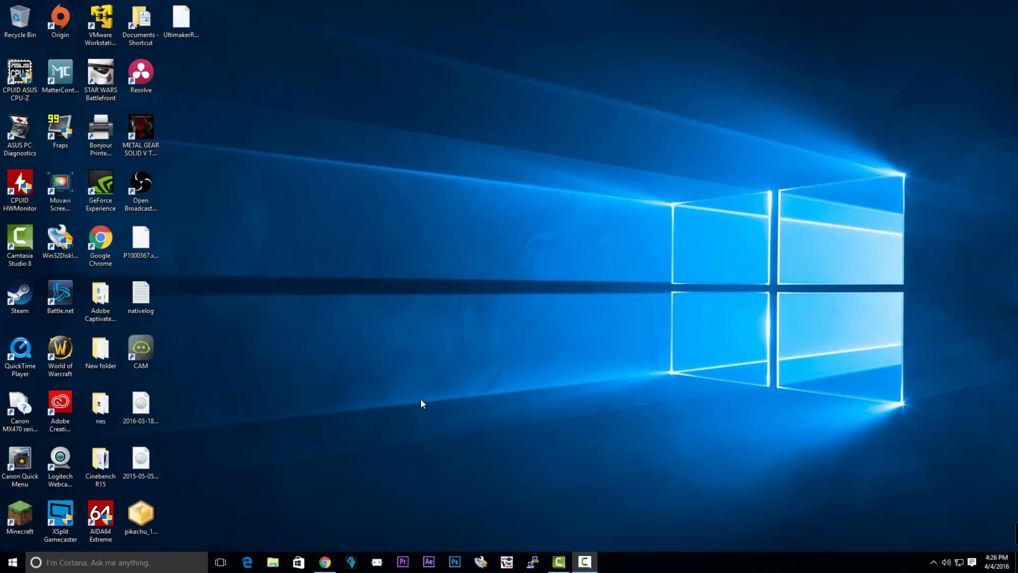
pyautogui.moveTo(967, 507)
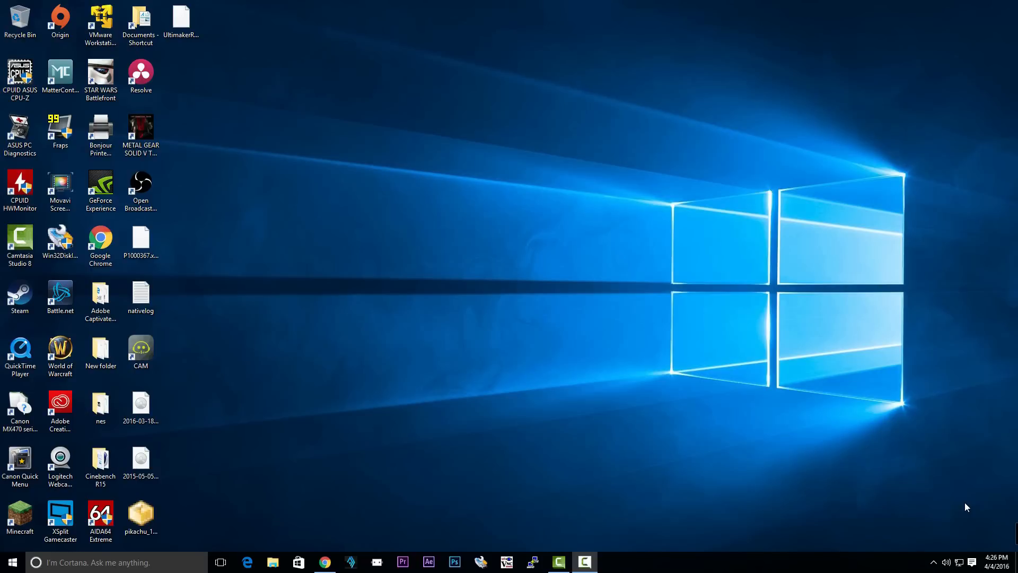
pyautogui.moveTo(155, 522)
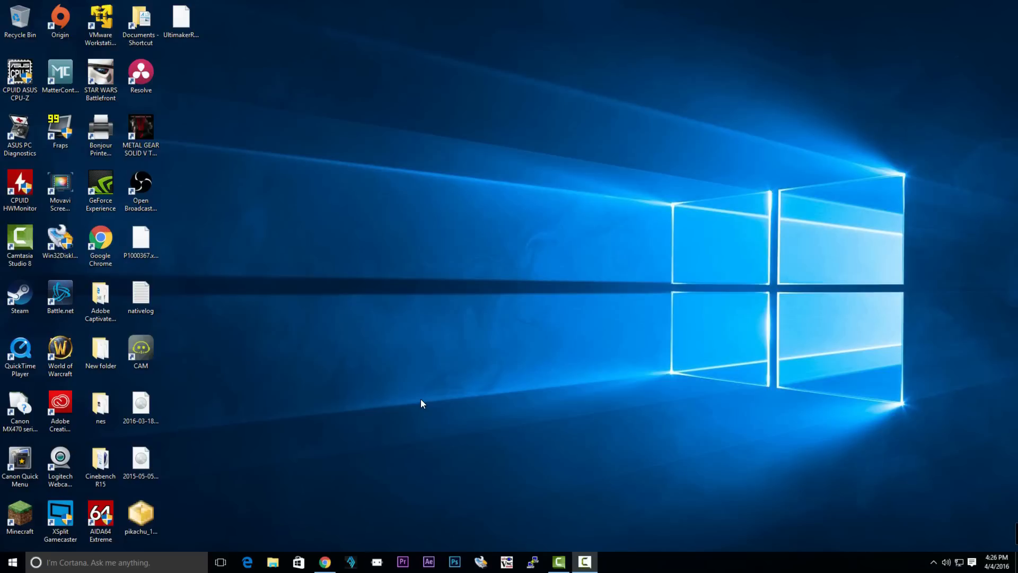
pyautogui.moveTo(966, 507)
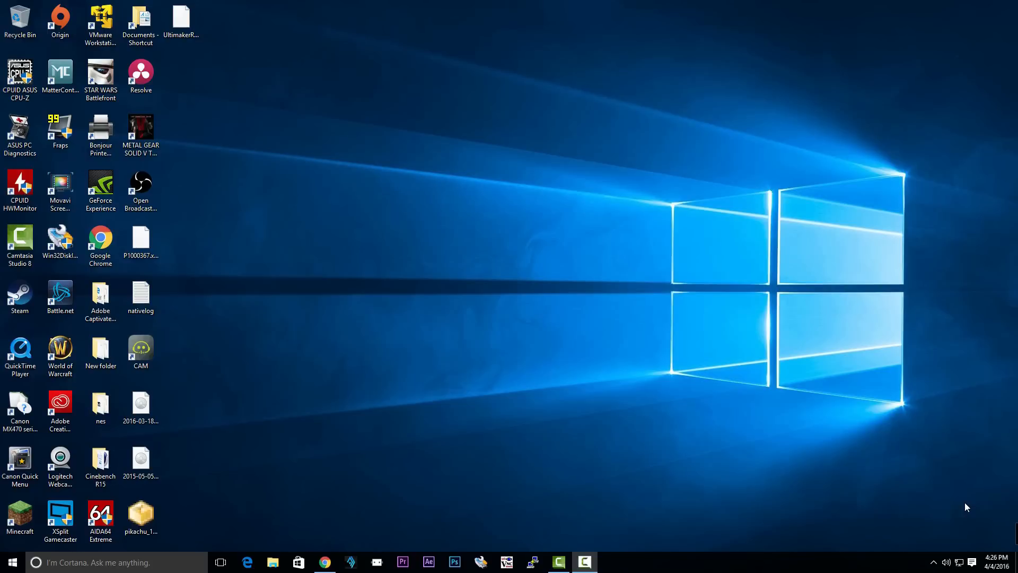
pyautogui.moveTo(313, 521)
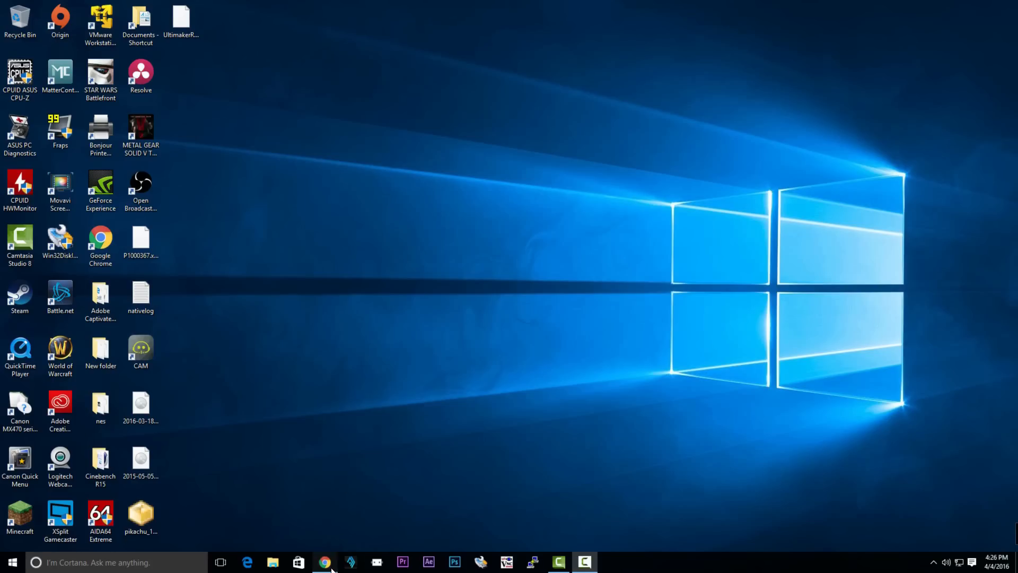
# Open Chrome and review the OctoPrint, Win32 Disk Imager and PuTTY download tabs
pyautogui.click(324, 562)
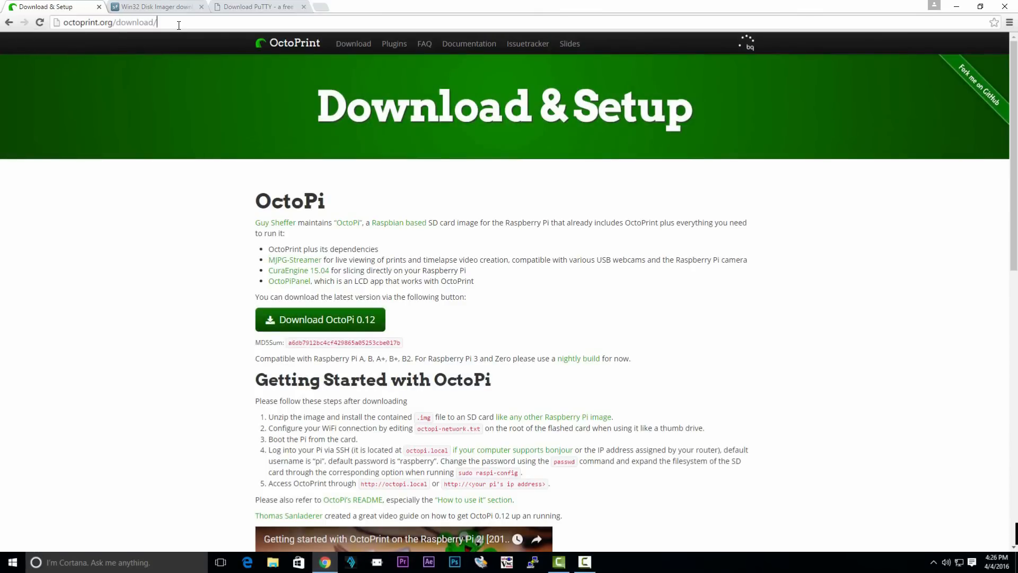
pyautogui.click(153, 7)
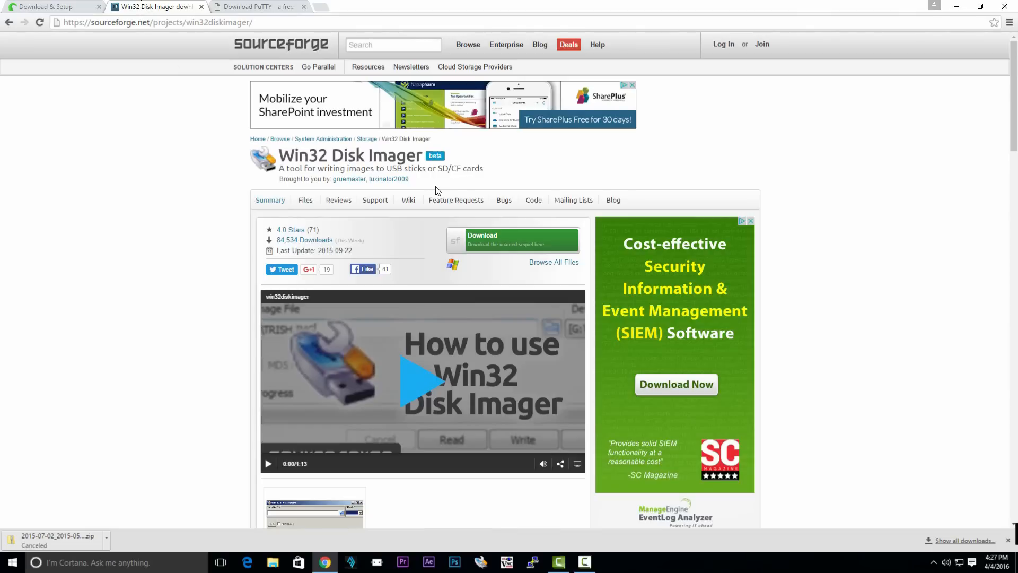
pyautogui.moveTo(289, 151)
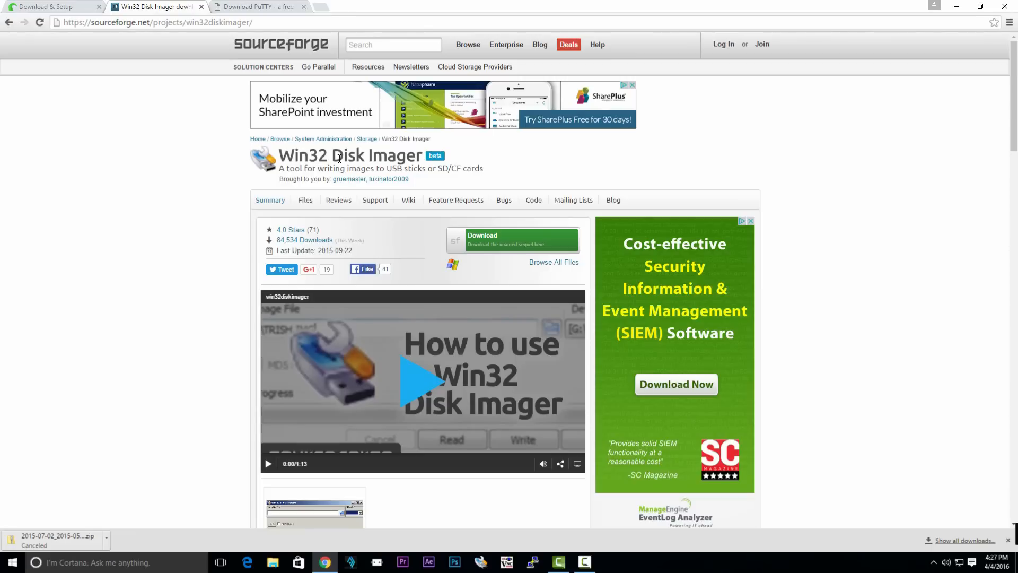
pyautogui.click(254, 7)
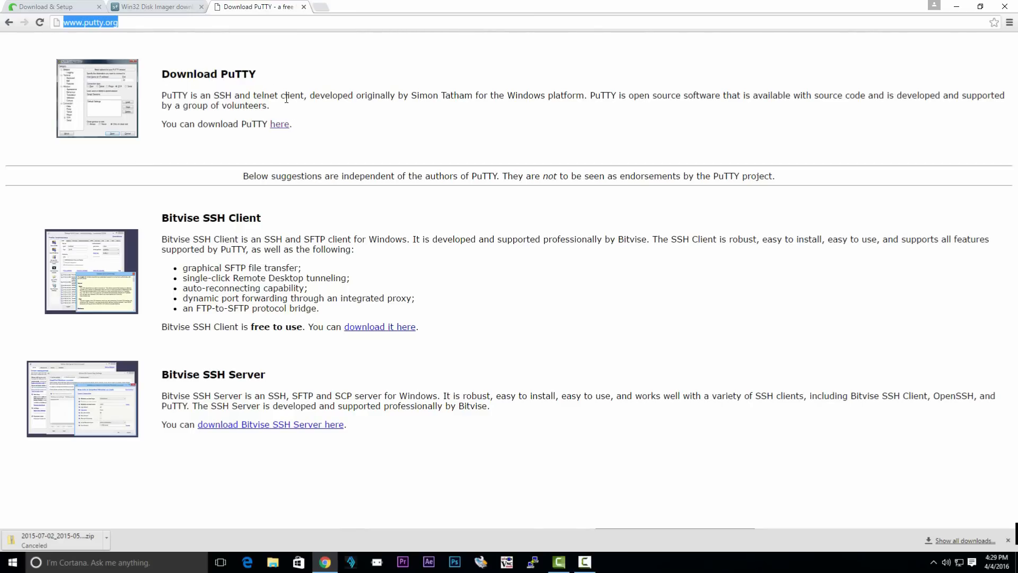
pyautogui.moveTo(263, 154)
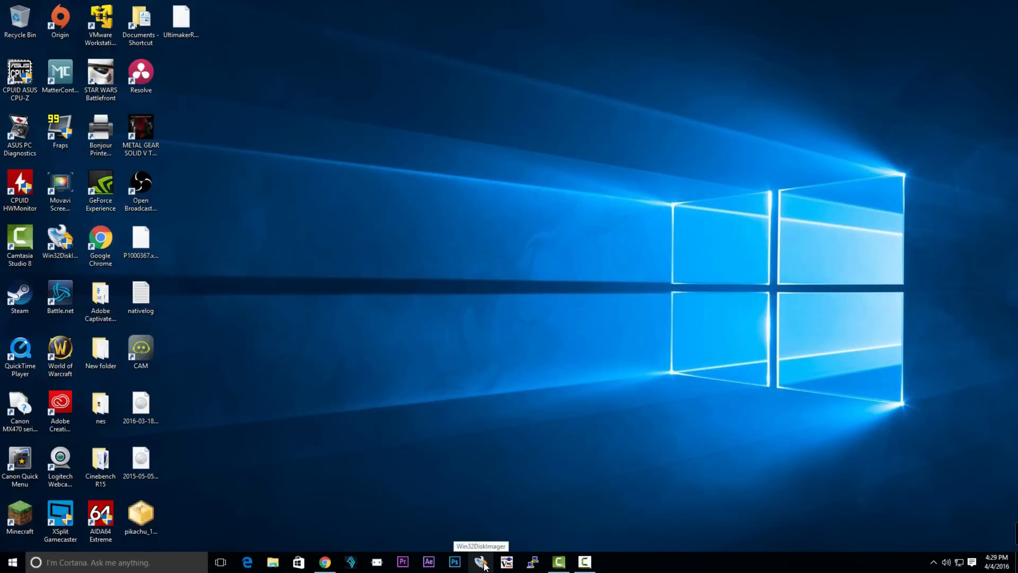
# Write the octopi-wheezy-0.12.0 image to the boot (G:) SD card, confirming the overwrite
pyautogui.click(481, 562)
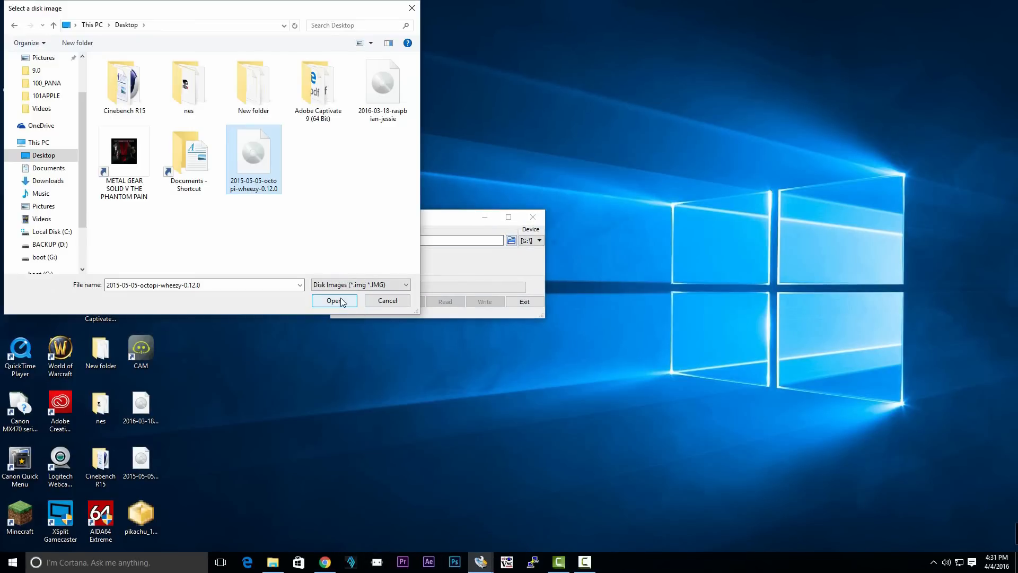
pyautogui.click(334, 301)
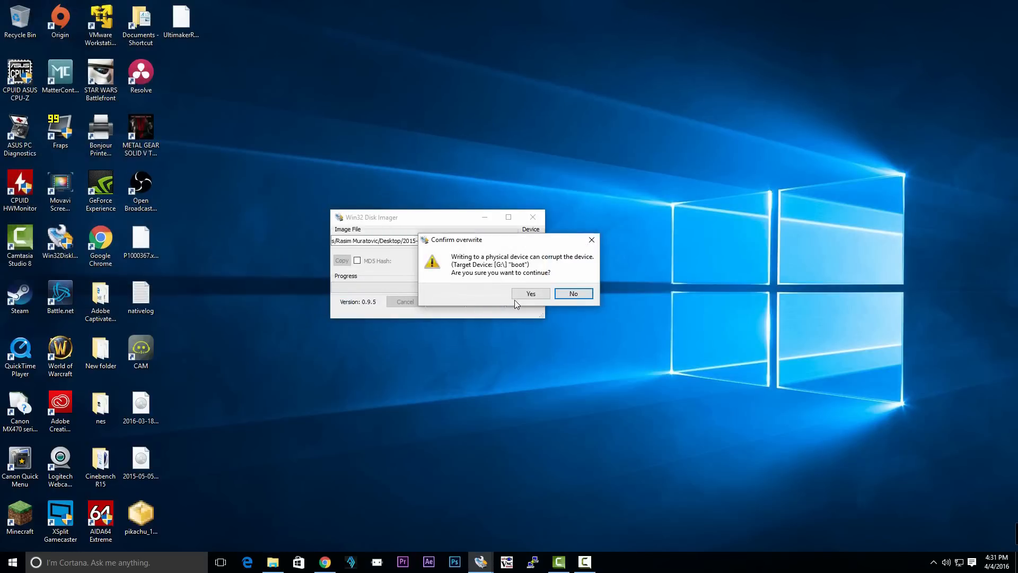
pyautogui.click(572, 293)
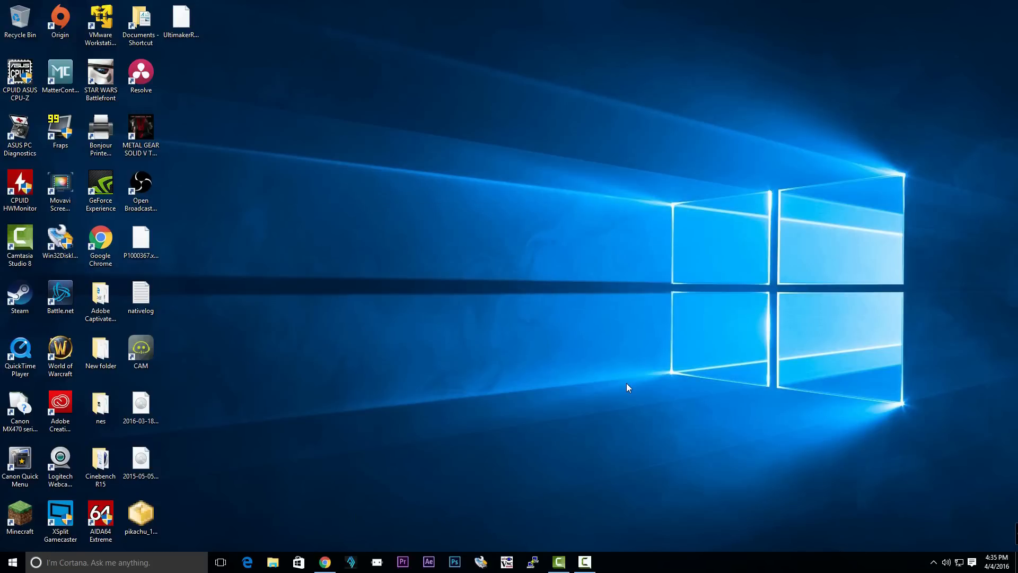
# Browse the boot (G:) card and open the octopi-network file in WordPad
pyautogui.click(272, 562)
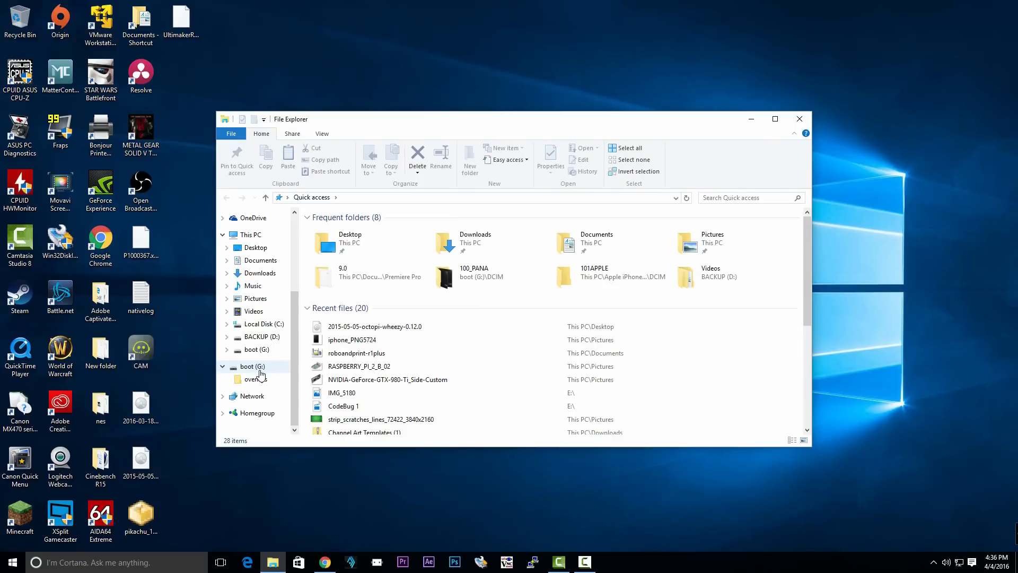
pyautogui.click(252, 366)
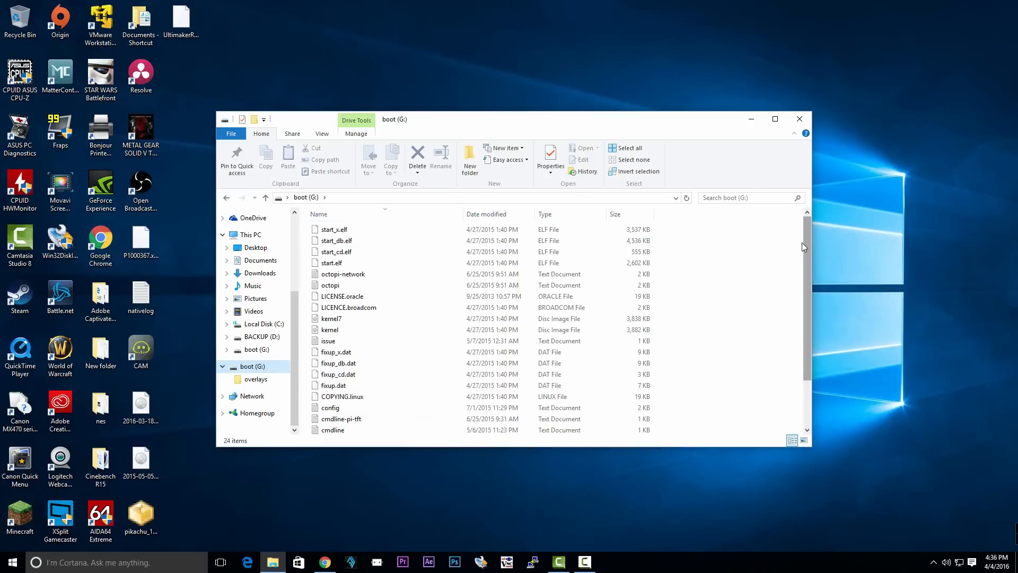
pyautogui.scroll(-3)
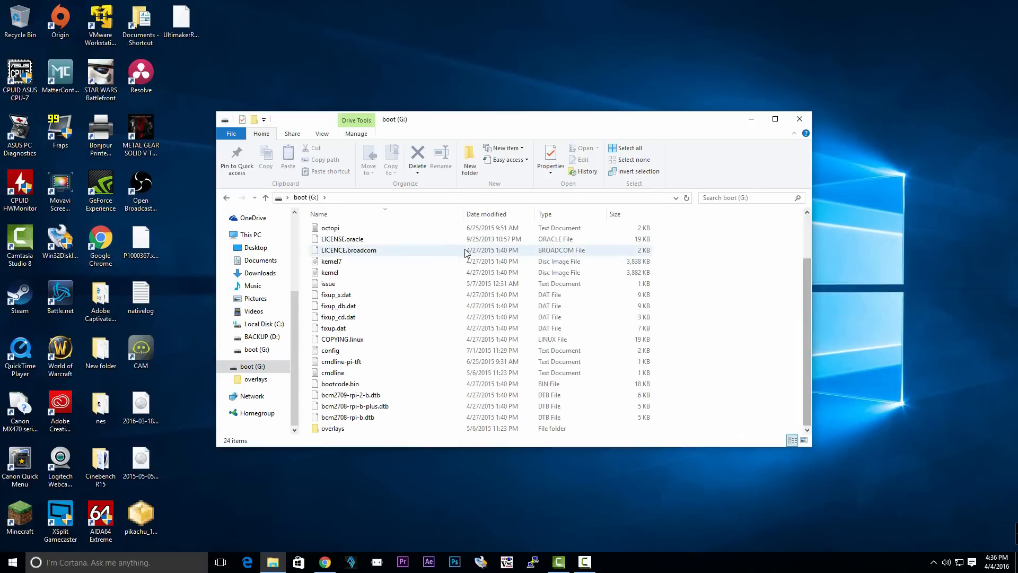
pyautogui.rightClick(337, 274)
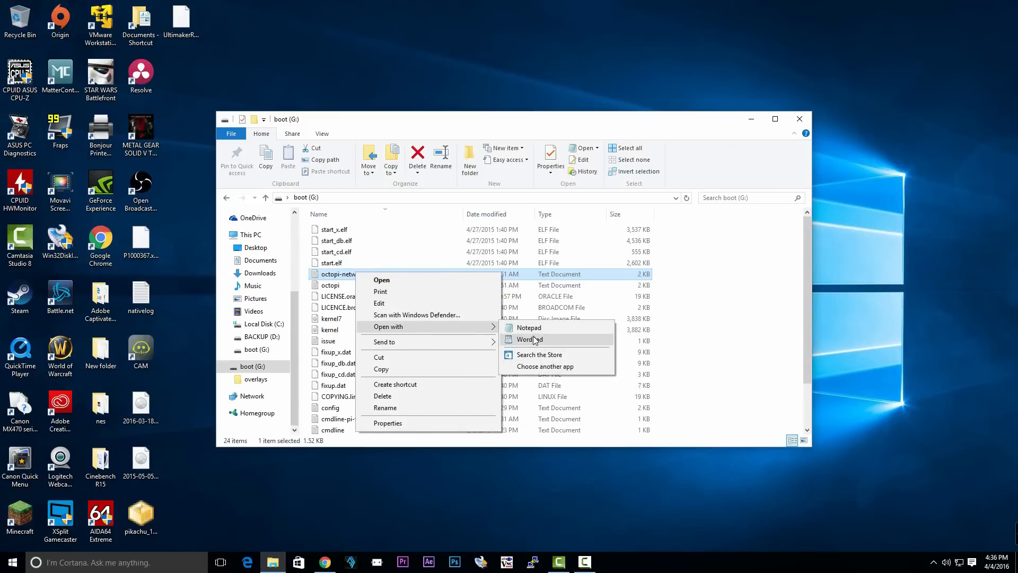
pyautogui.click(530, 339)
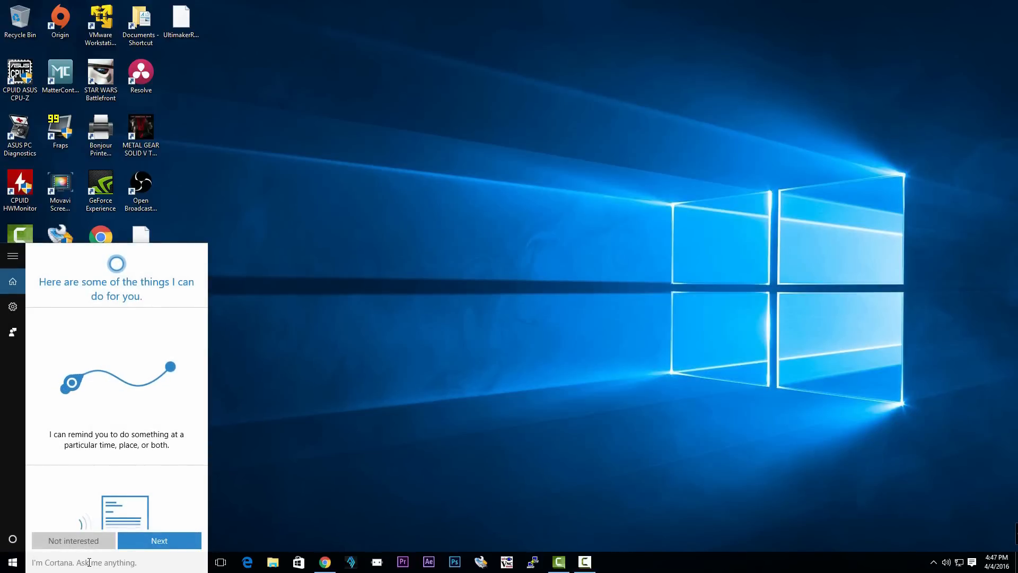
# Ping octopi from Command Prompt and select its address 192.168.1.171
pyautogui.write('cmd')
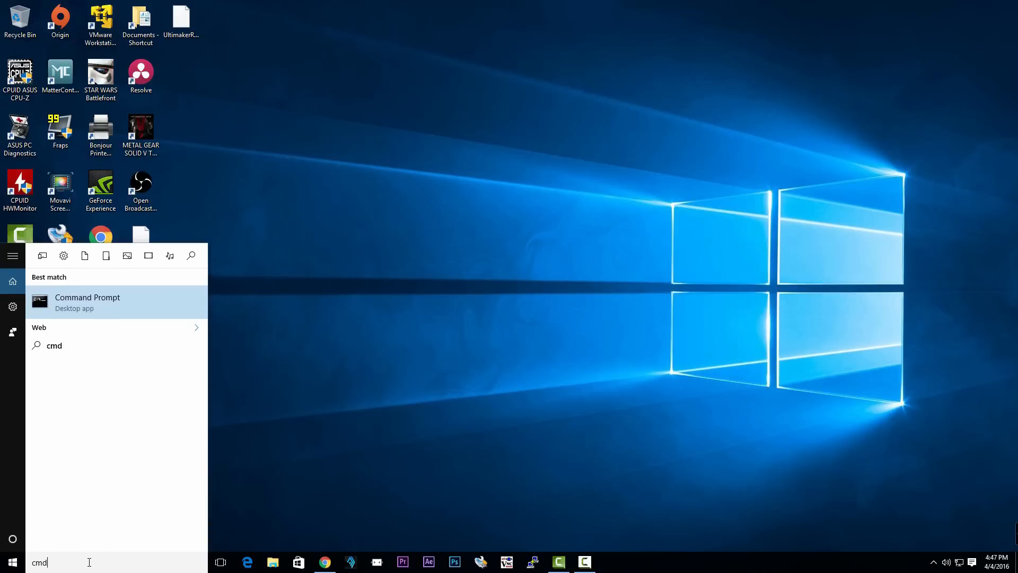
pyautogui.click(87, 302)
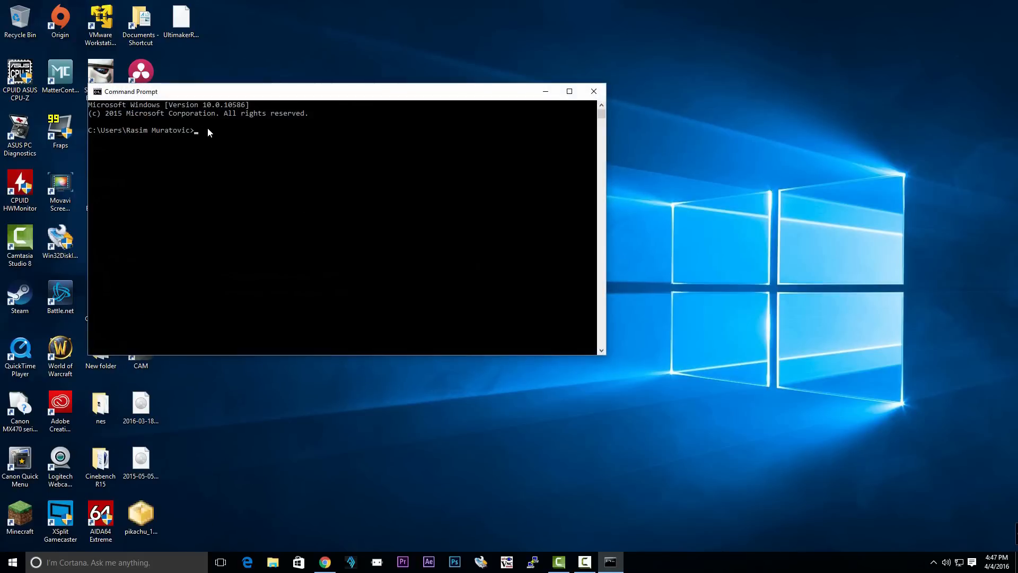
pyautogui.write('ping octopi')
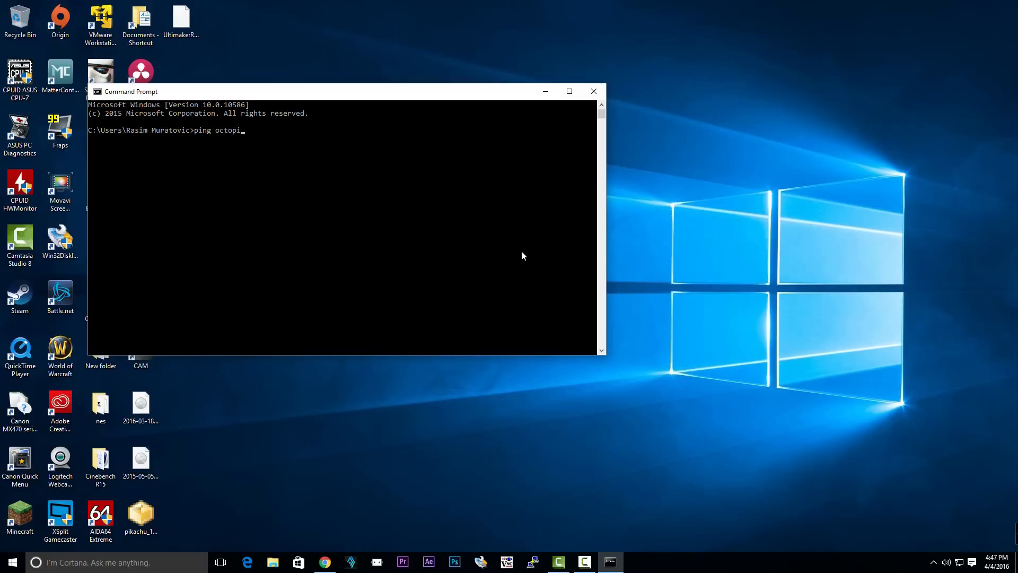
pyautogui.press('enter')
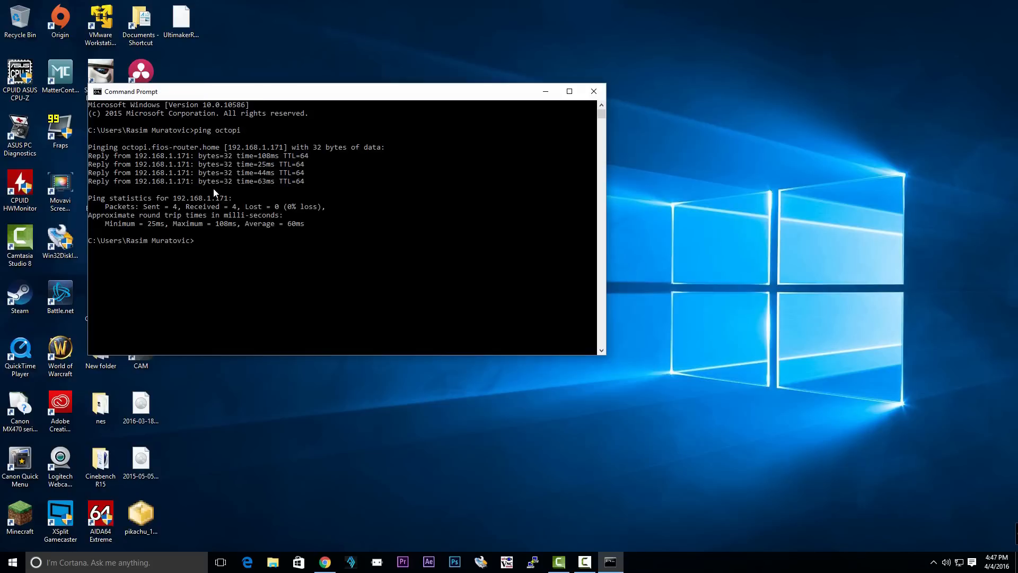
pyautogui.doubleClick(254, 147)
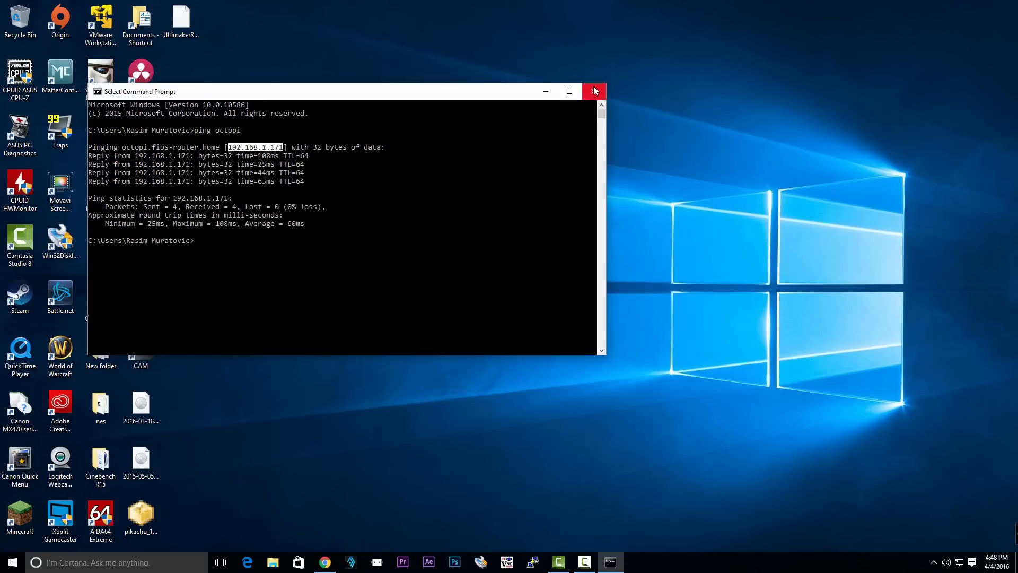
pyautogui.click(594, 91)
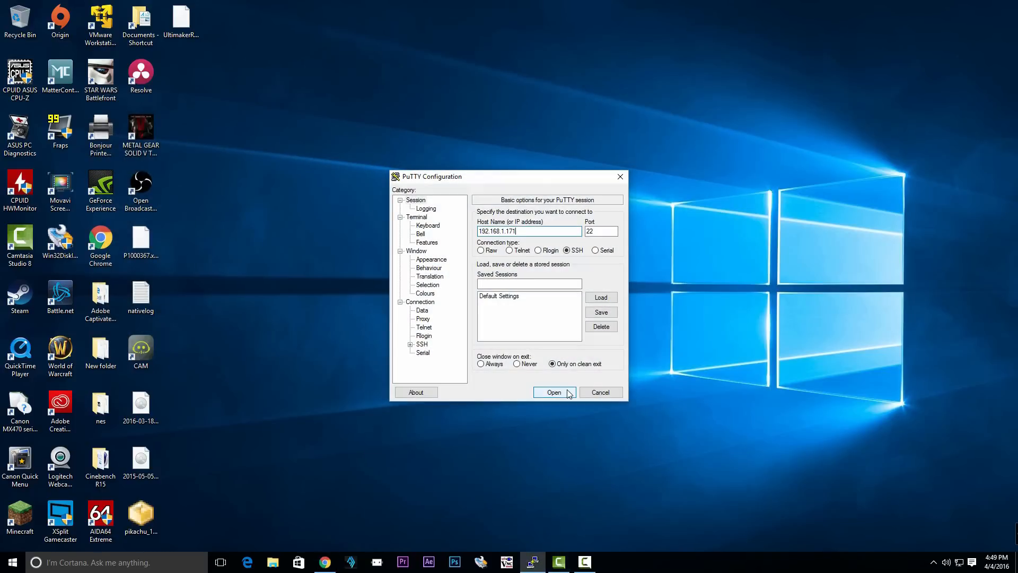
# SSH into octopi as pi, expand the filesystem and apply Medium overclock via raspi-config
pyautogui.click(553, 392)
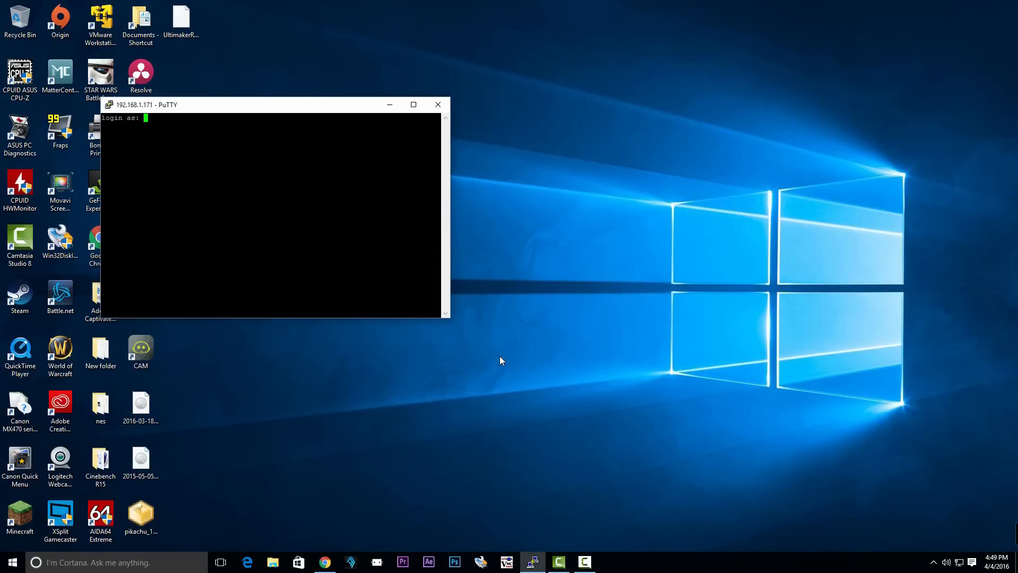
pyautogui.write('pi')
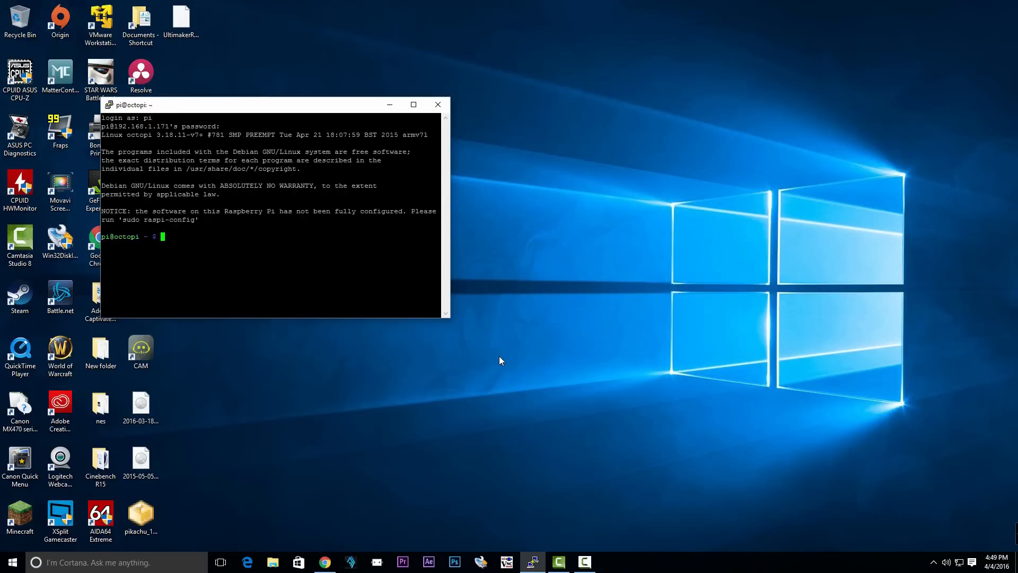
pyautogui.write('sudo')
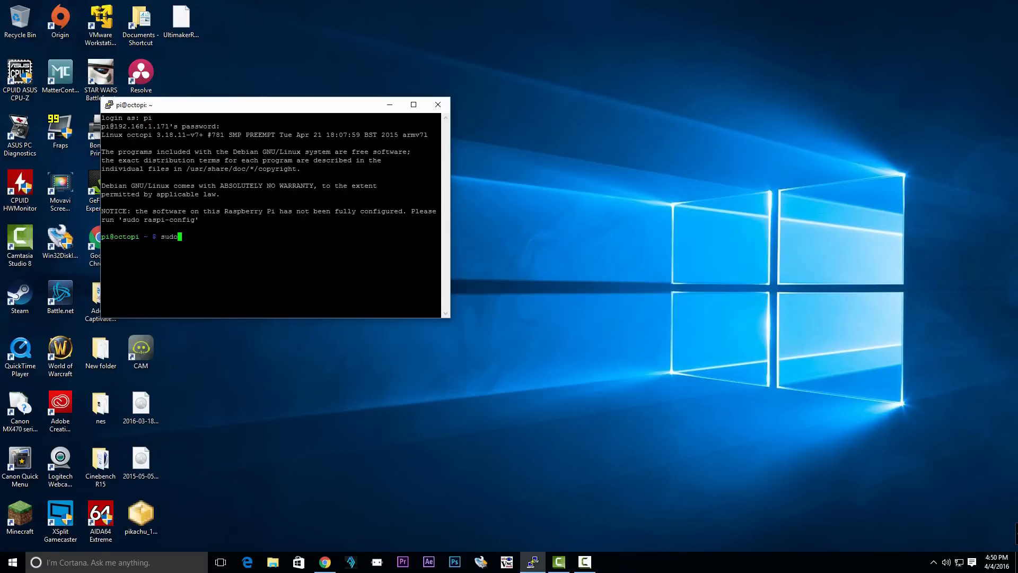
pyautogui.write('rasp')
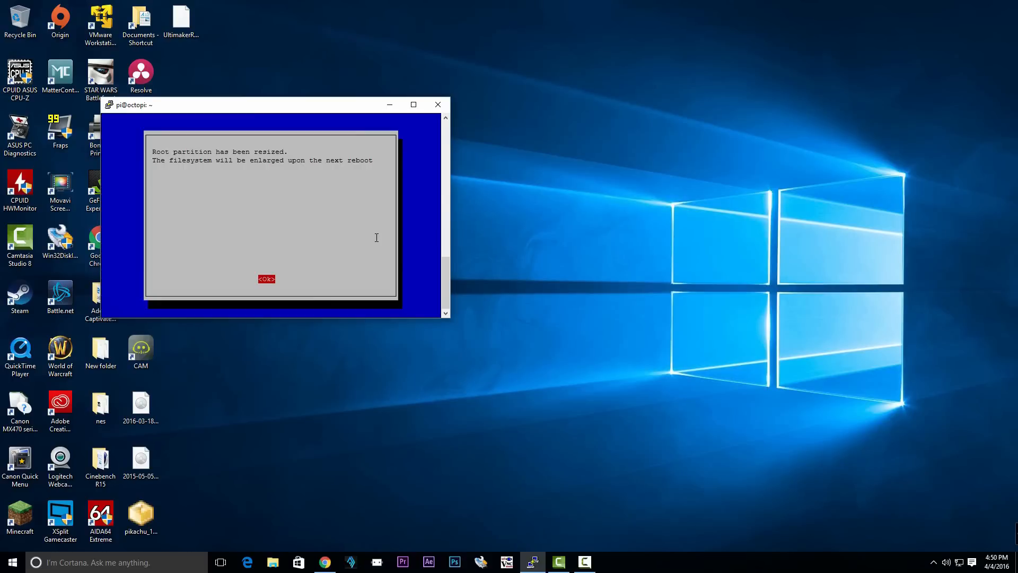
pyautogui.click(266, 278)
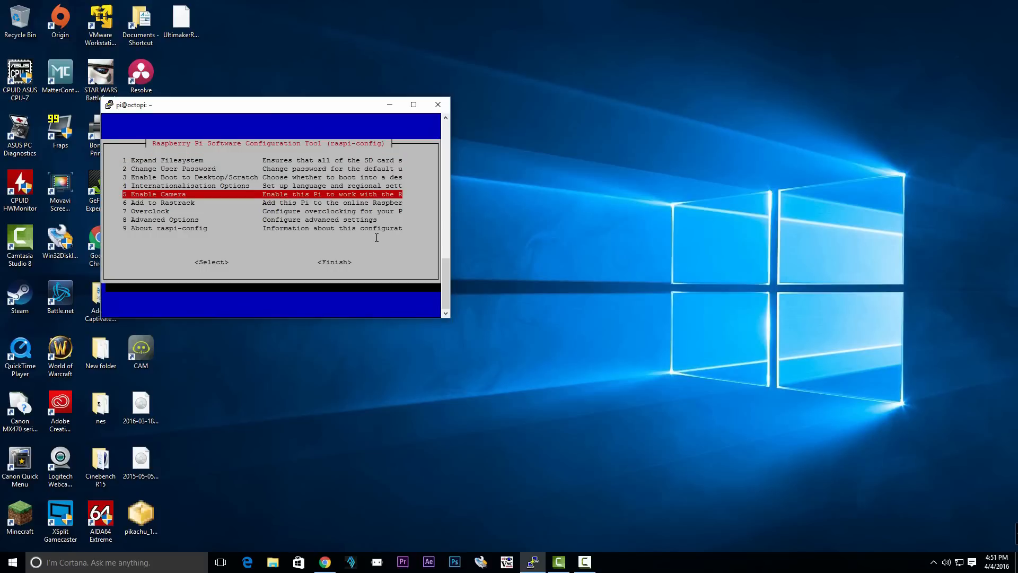
pyautogui.press('Down')
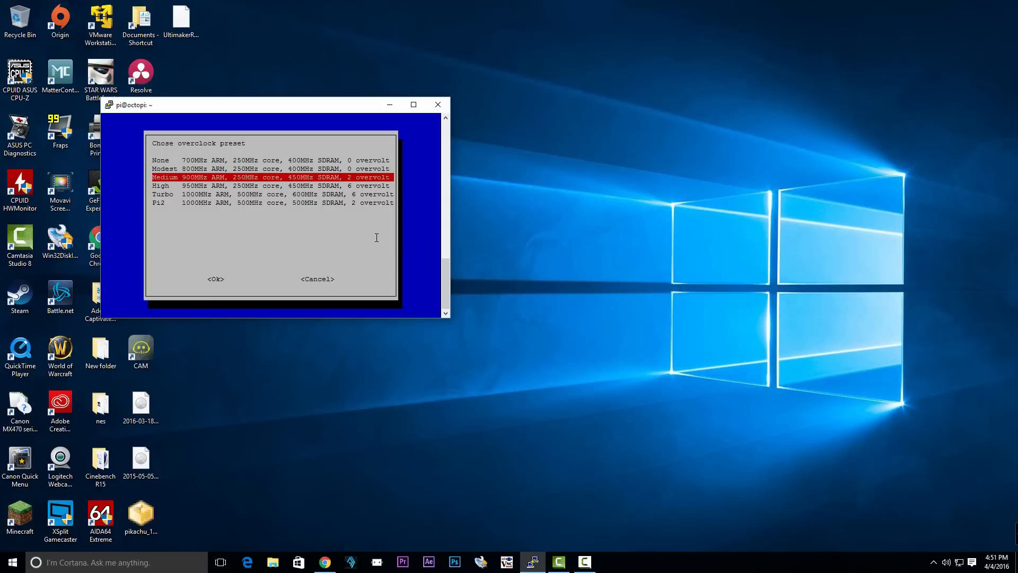
pyautogui.click(215, 279)
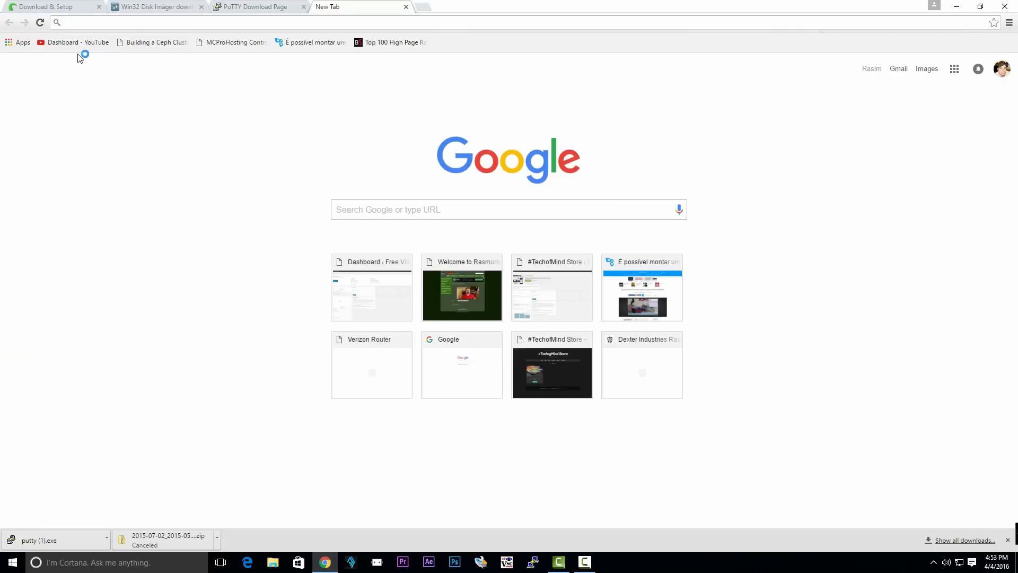
# Open OctoPrint at 192.168.1.165:8001 and save the admin account with access control kept
pyautogui.write('192.168.1.165:8001')
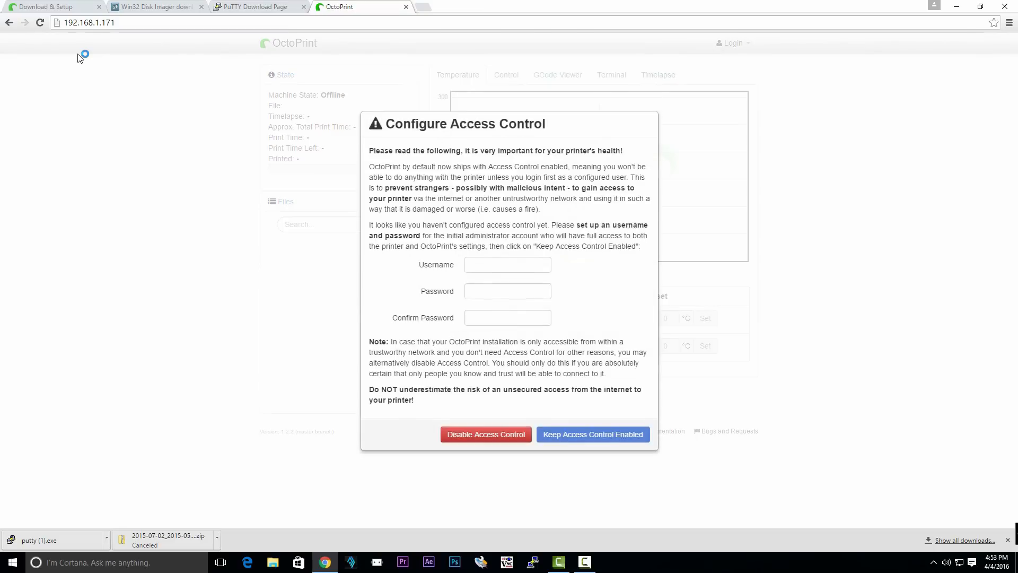
pyautogui.moveTo(364, 323)
pyautogui.write('rasmurtech')
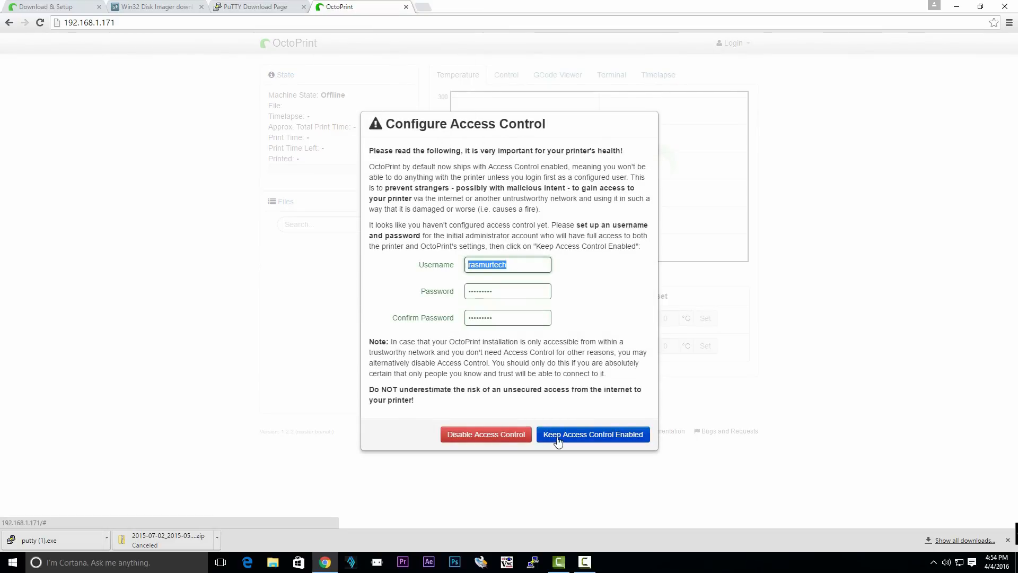
pyautogui.click(591, 434)
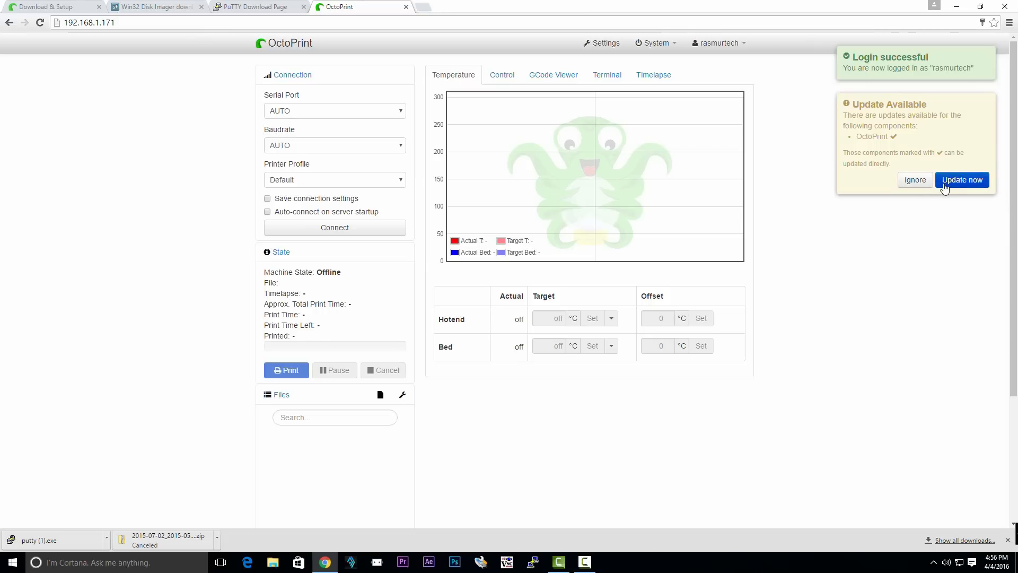
pyautogui.moveTo(955, 185)
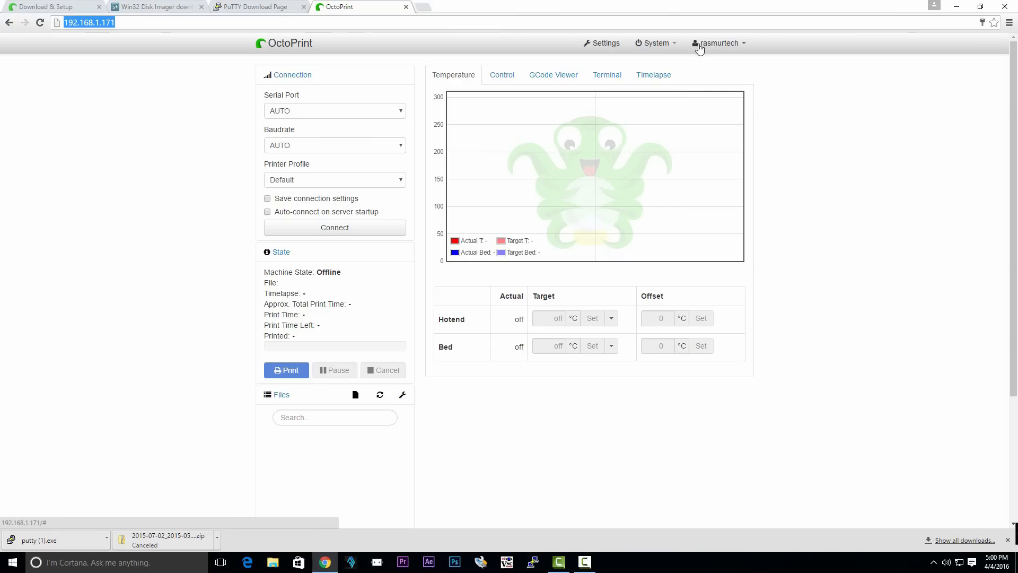
pyautogui.moveTo(772, 46)
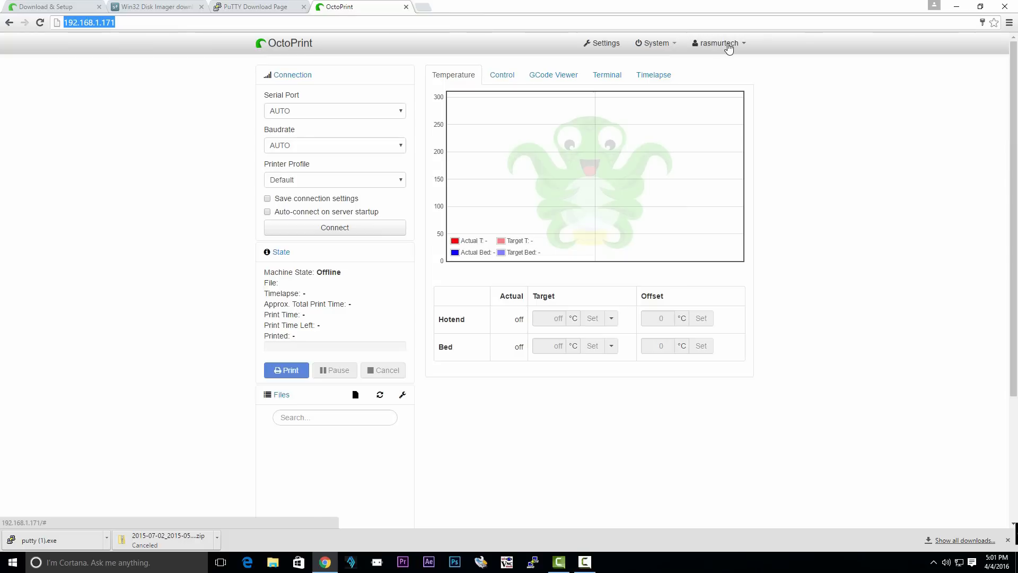
pyautogui.moveTo(579, 218)
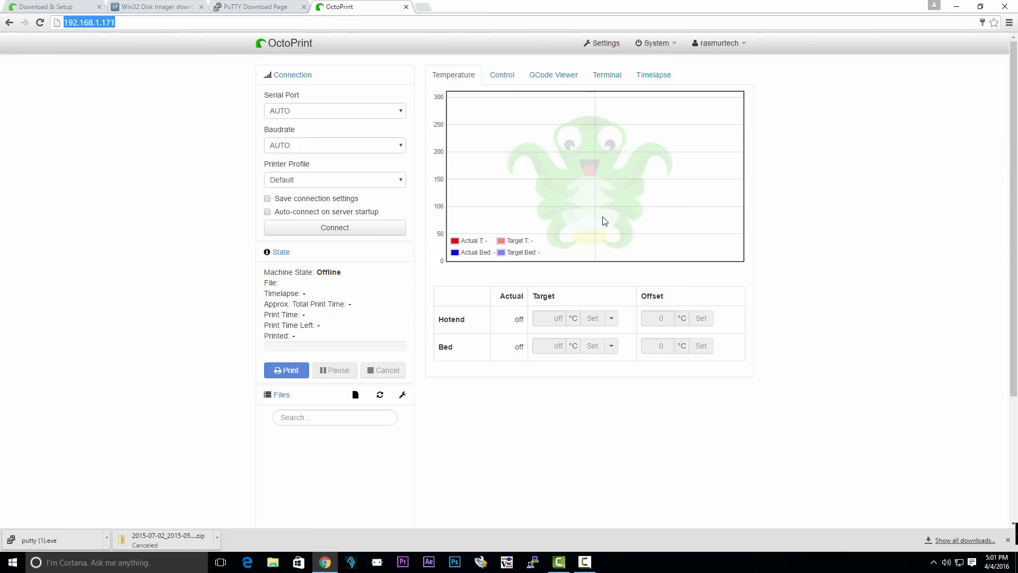
# Connect OctoPrint to the printer using AUTO port and baudrate
pyautogui.click(335, 227)
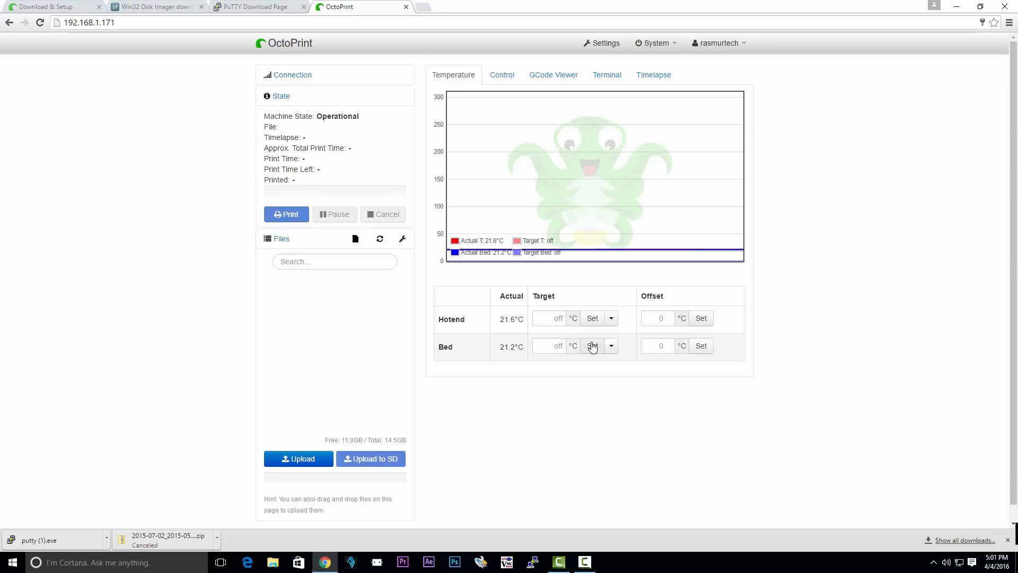
# Set the bed target to 100°C and the hotend target to 210°C
pyautogui.click(610, 318)
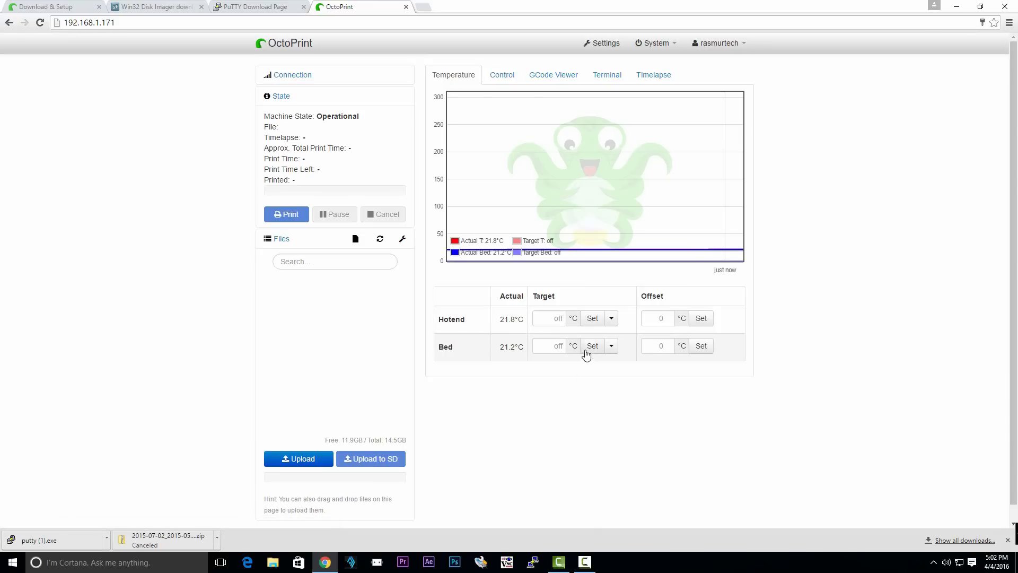
pyautogui.click(592, 318)
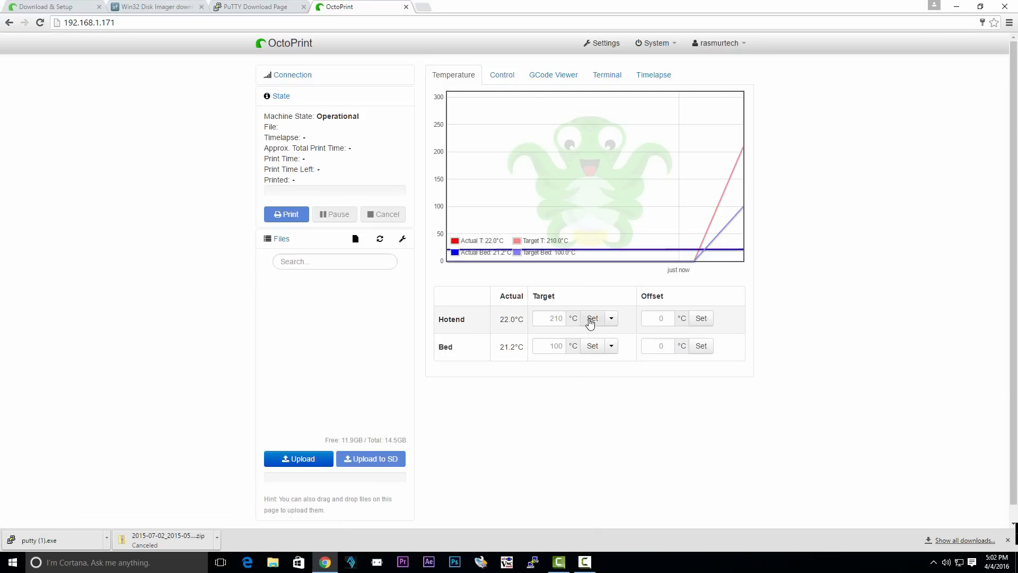
pyautogui.click(611, 562)
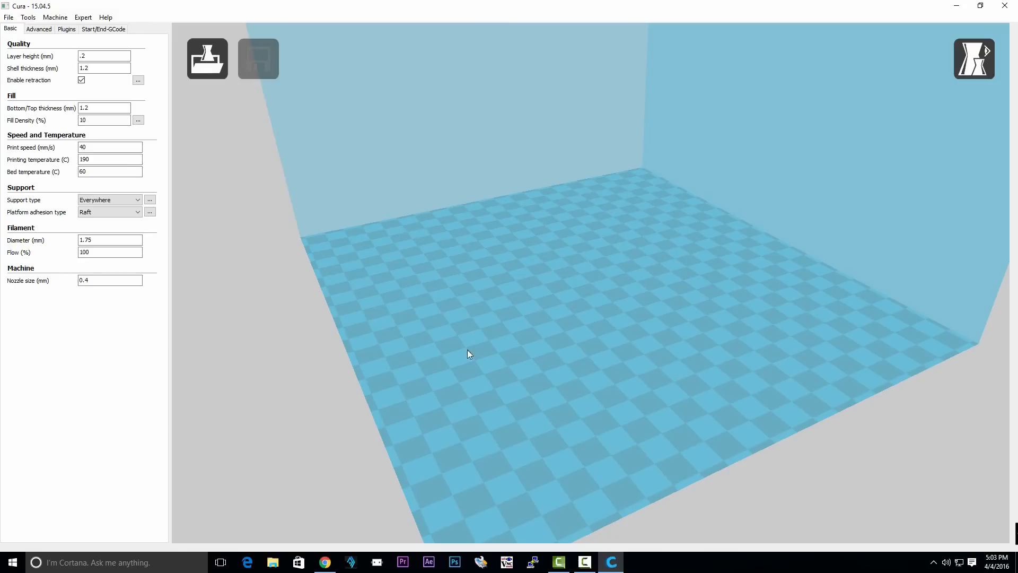
pyautogui.moveTo(527, 349)
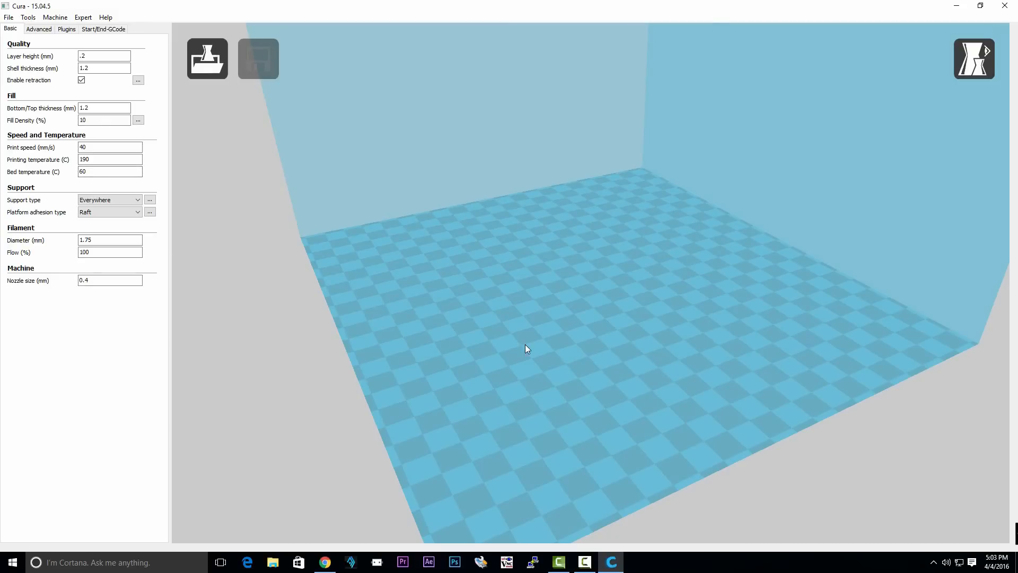
pyautogui.moveTo(411, 377)
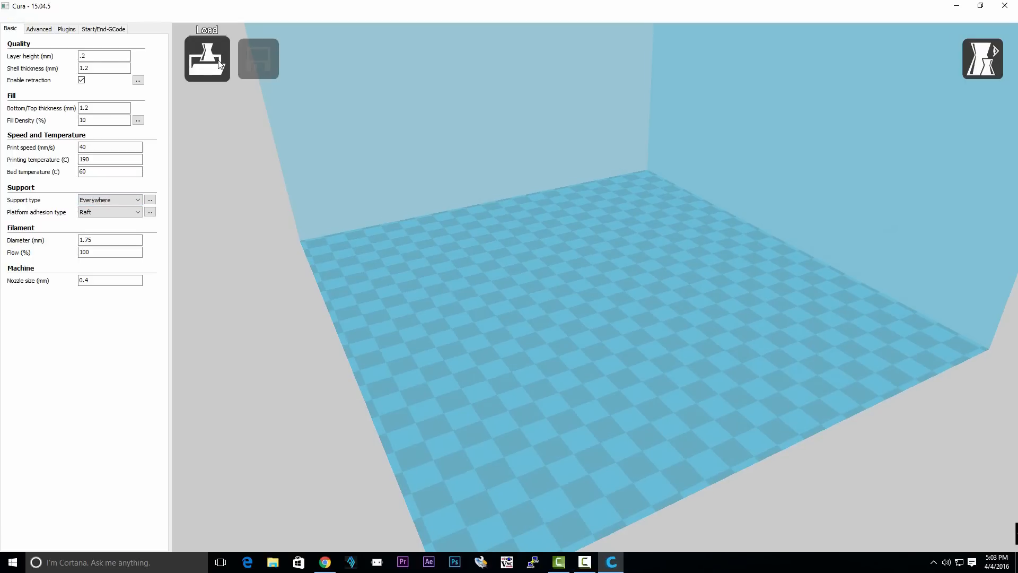
# Load the Pikachu model in Cura and save its toolpath as a .gcode file
pyautogui.click(207, 58)
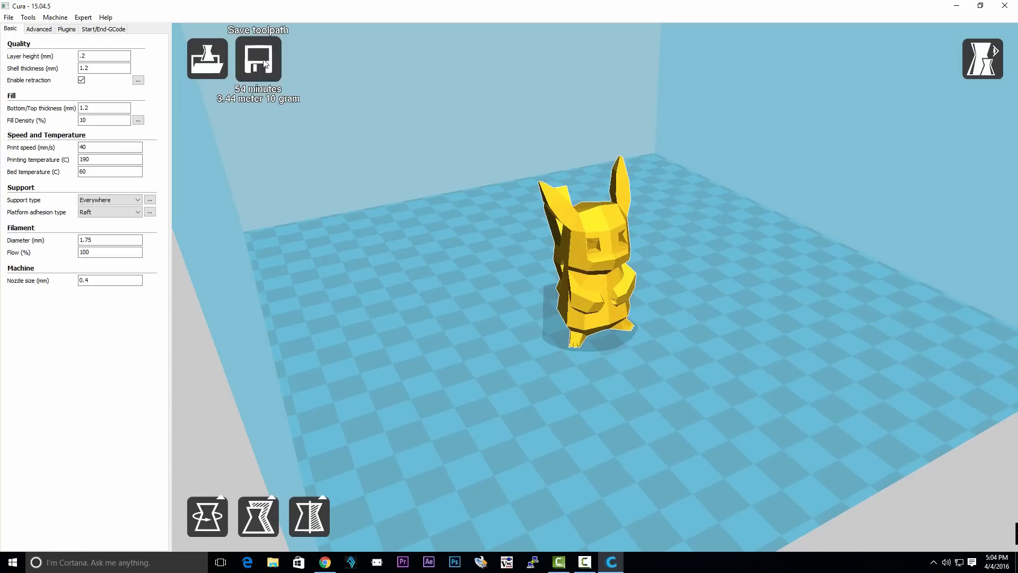
pyautogui.click(258, 58)
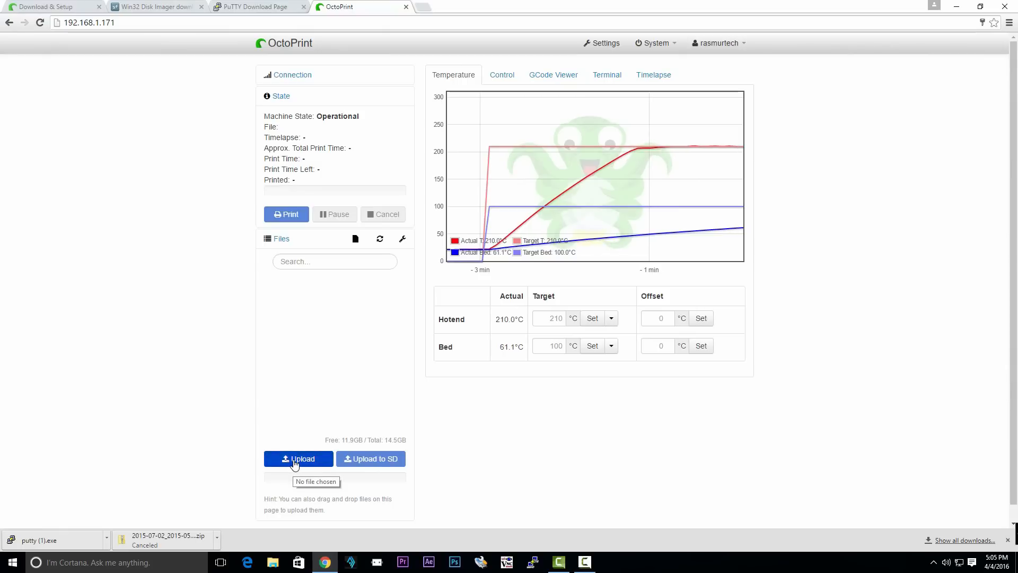
# Upload pikachu.gcode and start printing it from the Control tab with the webcam view
pyautogui.click(298, 458)
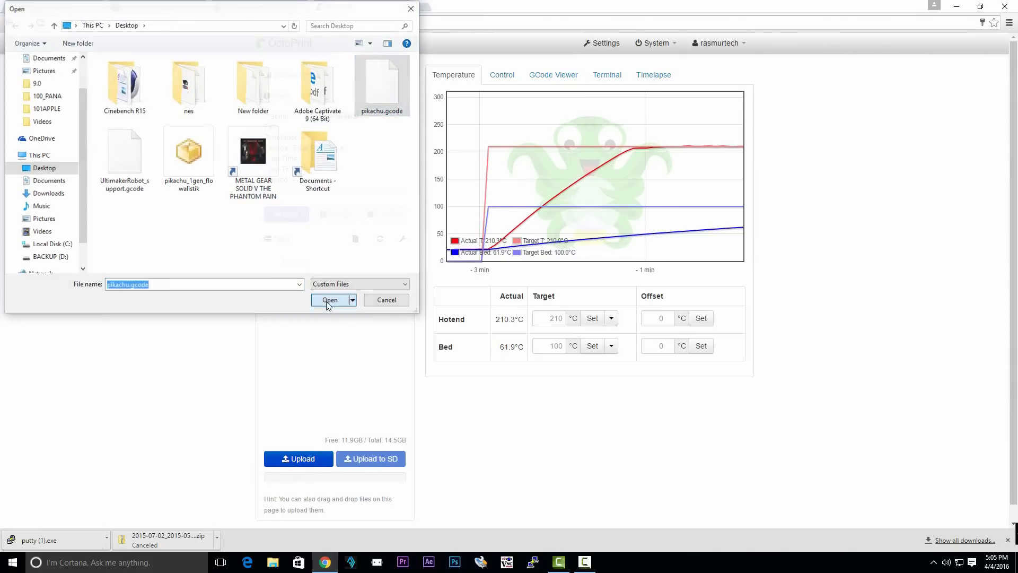
pyautogui.click(330, 299)
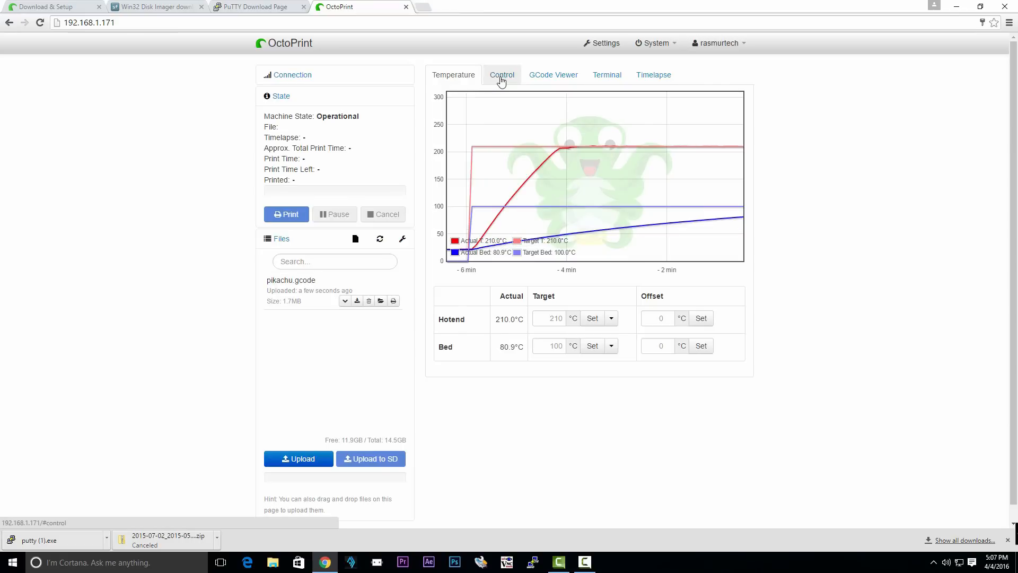
pyautogui.click(502, 75)
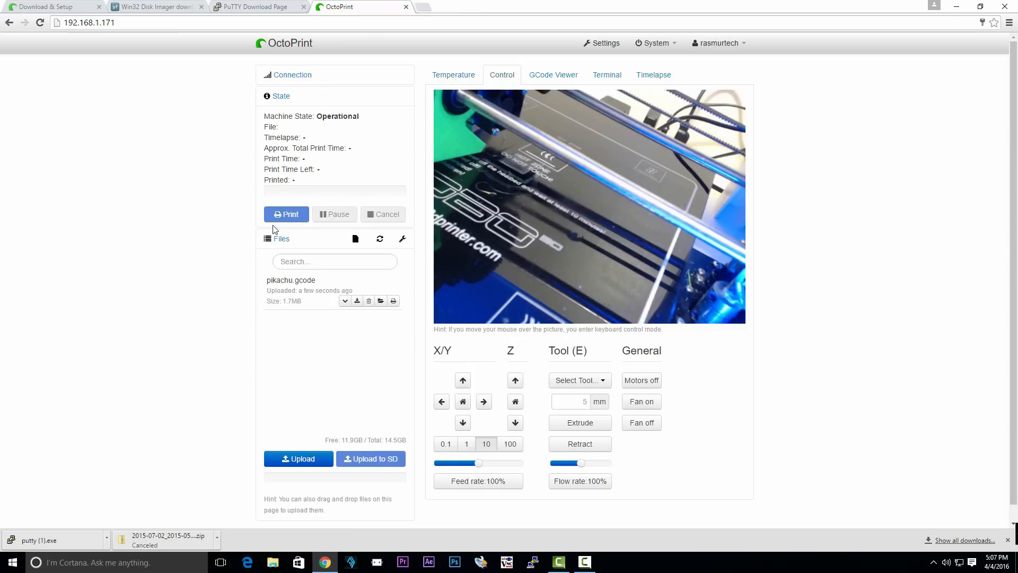
pyautogui.moveTo(286, 214)
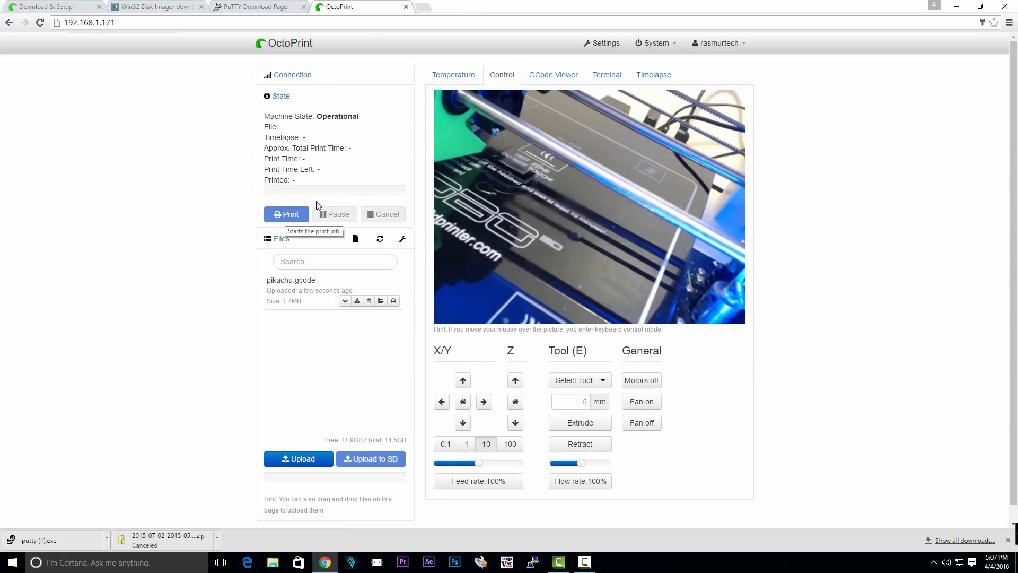
pyautogui.click(286, 214)
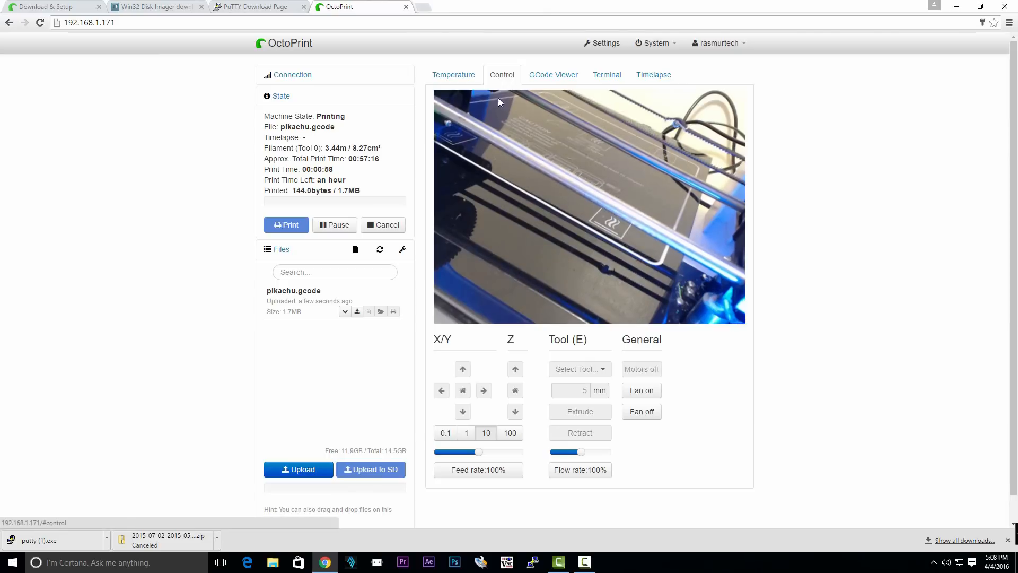